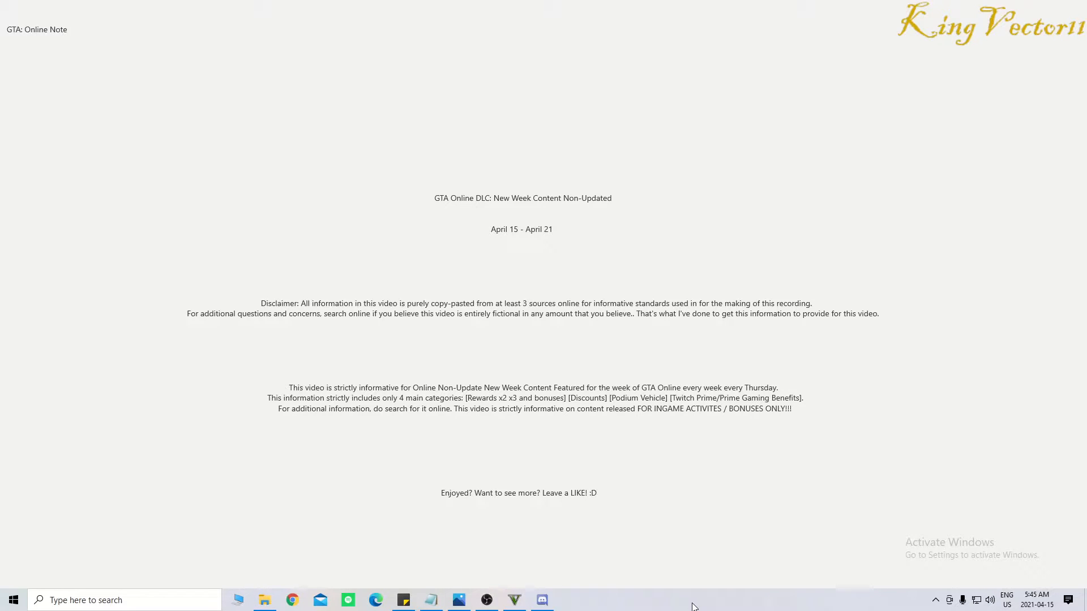
- Check today's date on the taskbar calendar, then bring up the GTA Online weekly note
{"action": "left_click", "coordinate": [1035, 599]}
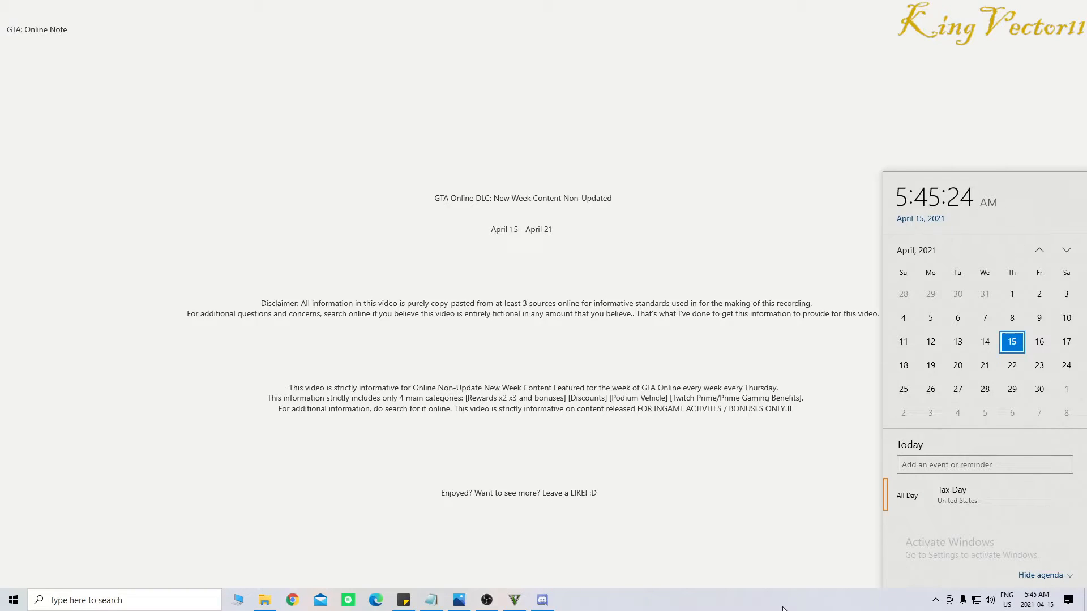
{"action": "left_click", "coordinate": [430, 513]}
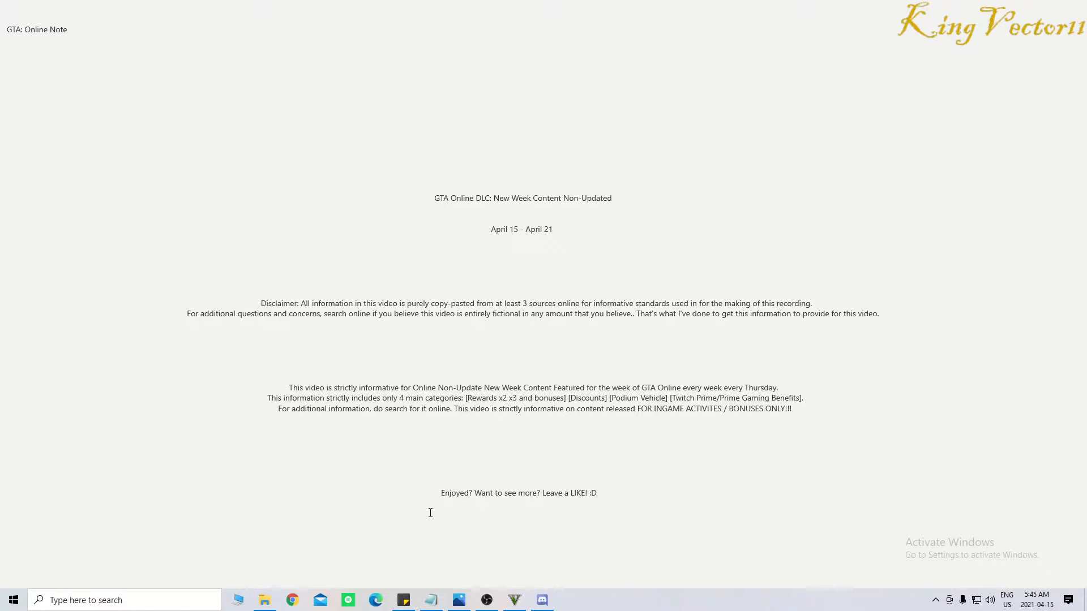
{"action": "left_click", "coordinate": [403, 599]}
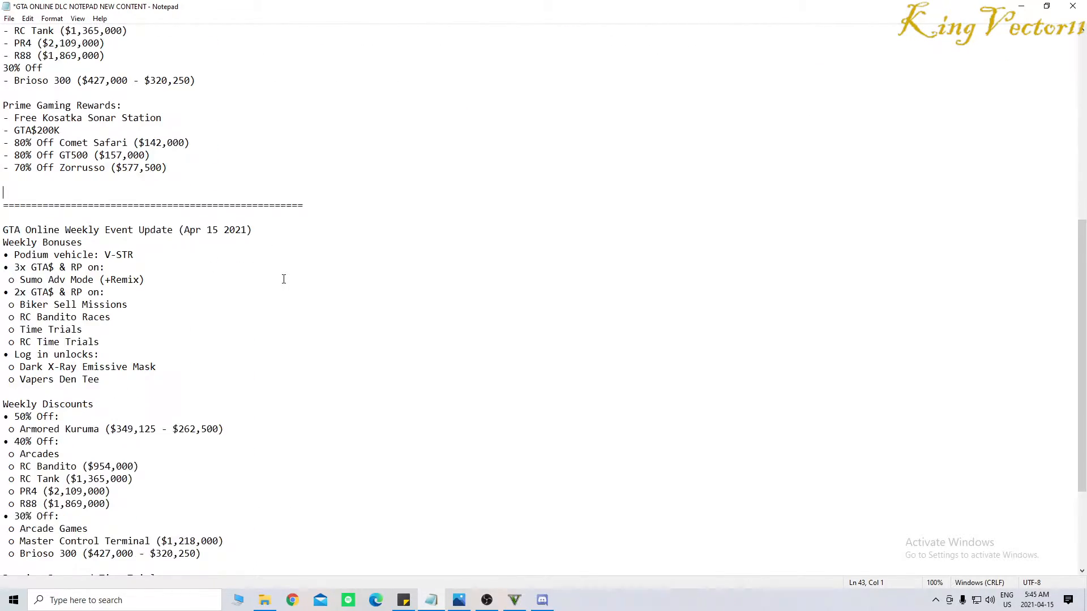
- Scroll the note down to show the premium race, time trial and Prime Gaming rewards sections
{"action": "scroll", "scroll_direction": "down", "scroll_amount": 3}
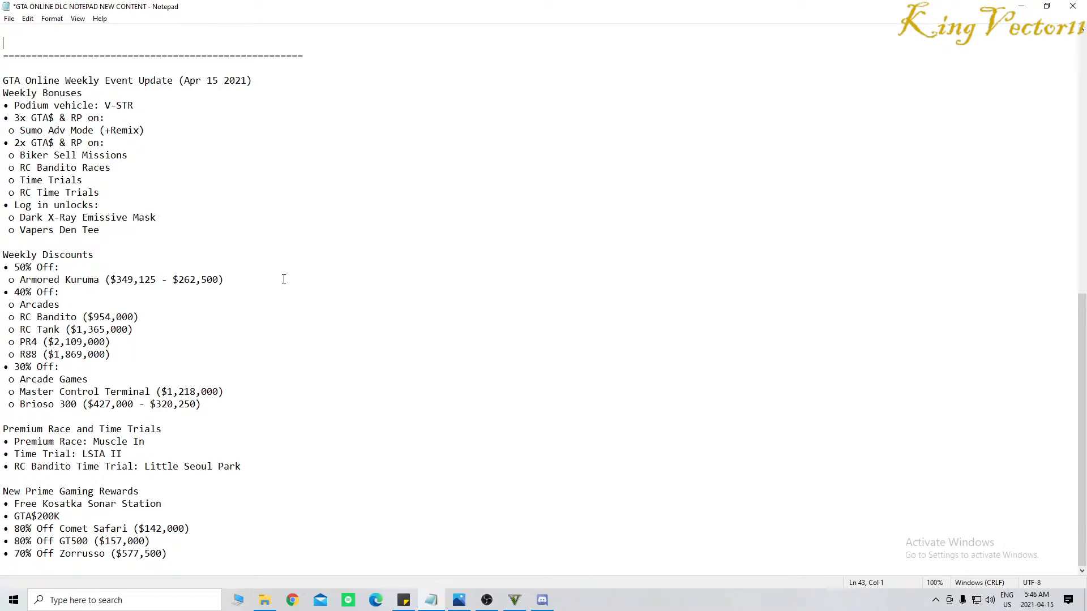
{"action": "mouse_move", "coordinate": [2, 342]}
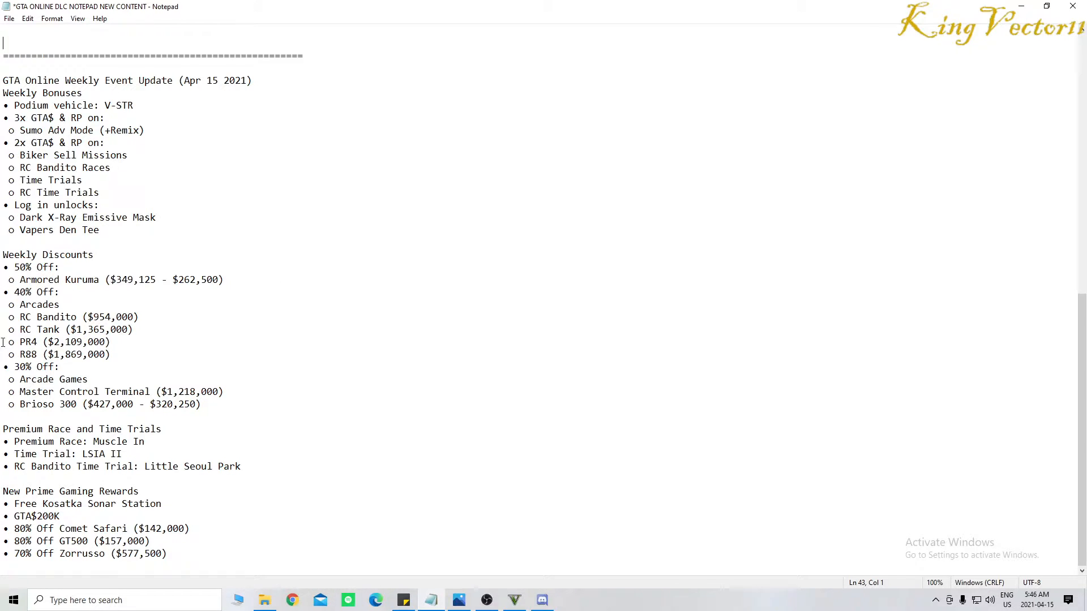
- Select the '40% Off' heading with the Arcades line, then the '30% Off' heading
{"action": "left_click_drag", "start_coordinate": [3, 292], "coordinate": [81, 305]}
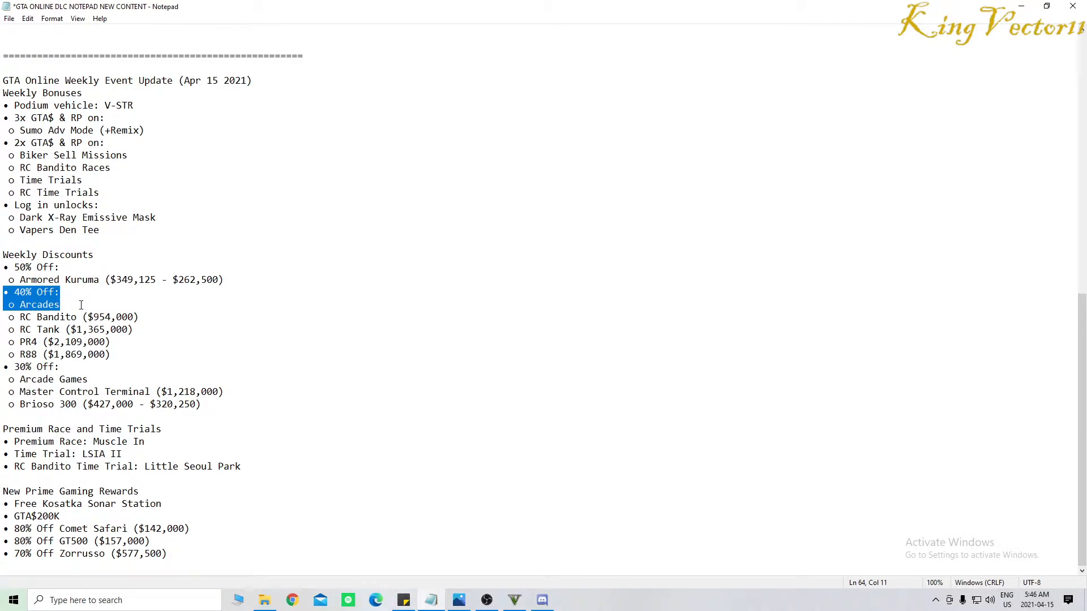
{"action": "left_click_drag", "start_coordinate": [81, 305], "coordinate": [142, 316]}
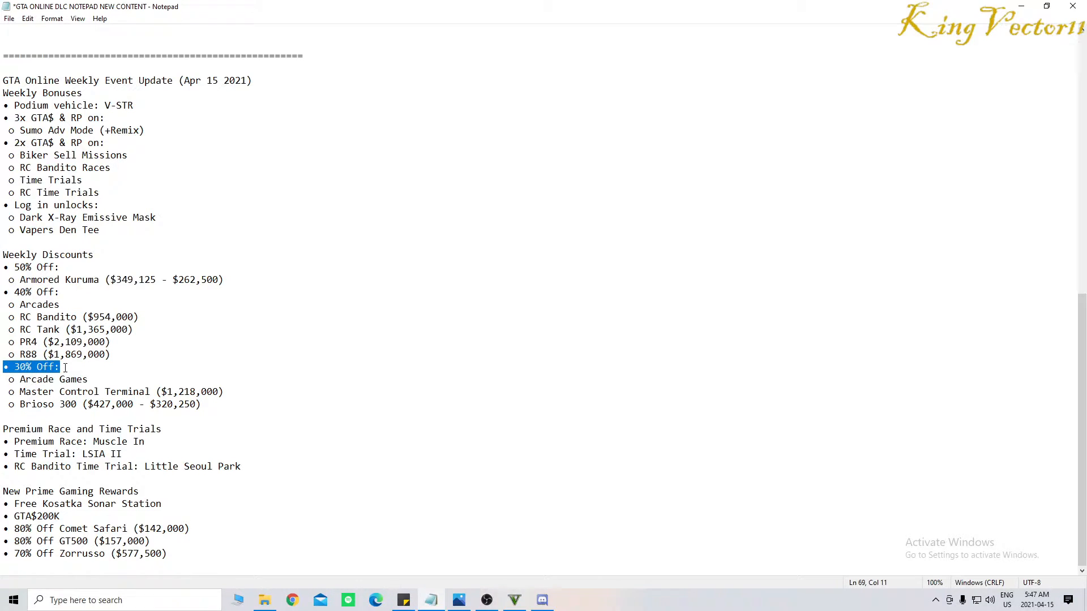
- Select the 30% Off items through Master Control Terminal, then the Premium Race section start
{"action": "left_click_drag", "start_coordinate": [61, 366], "coordinate": [98, 379]}
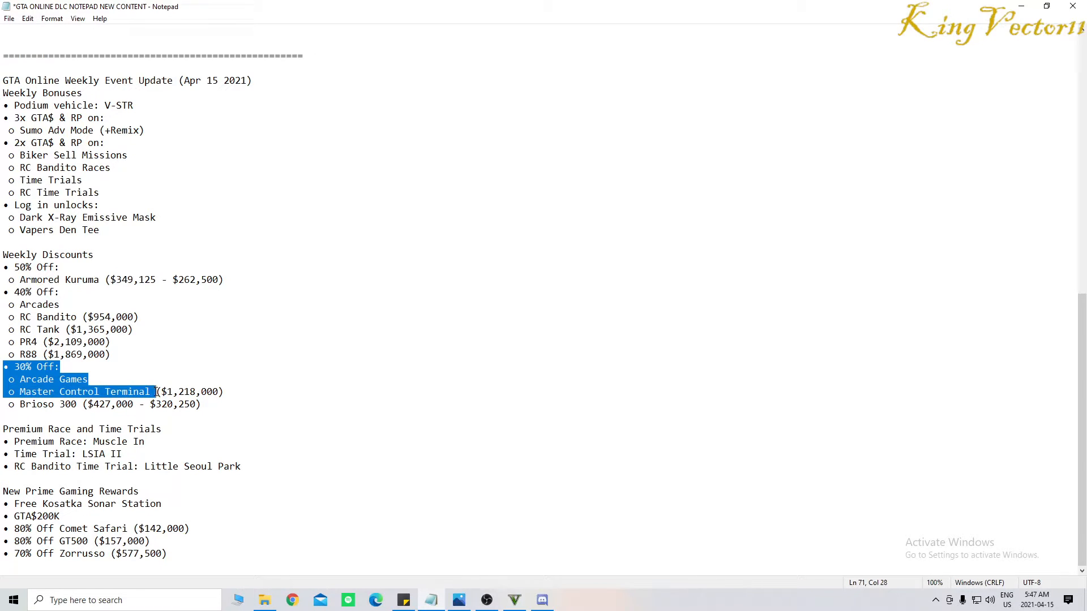
{"action": "left_click_drag", "start_coordinate": [157, 392], "coordinate": [225, 391]}
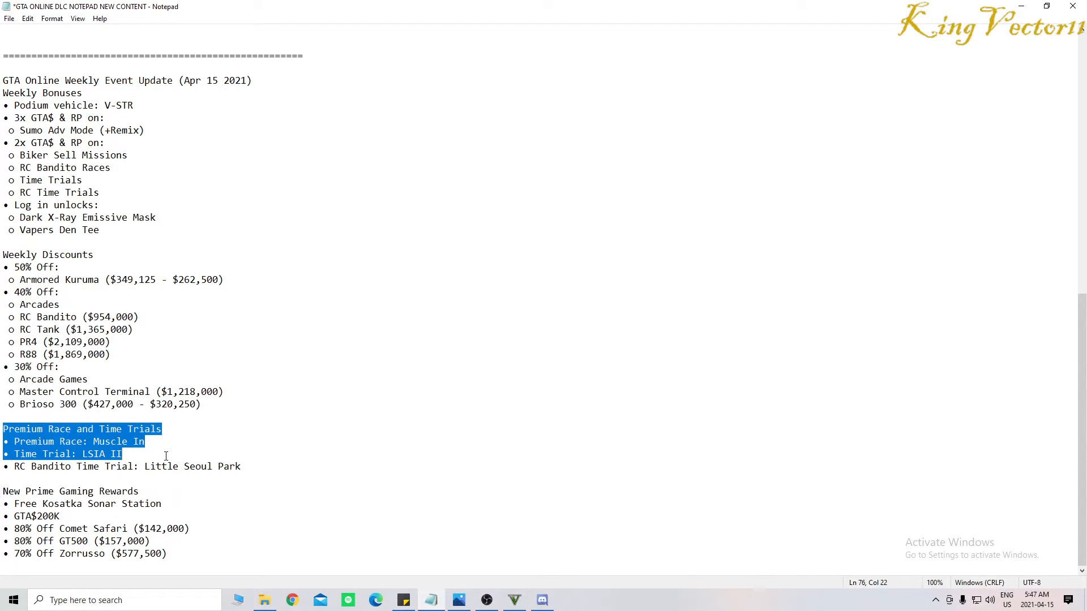
- Clear the race and Prime Gaming highlights, then show the V-STR podium car picture in Photos
{"action": "left_click", "coordinate": [263, 466]}
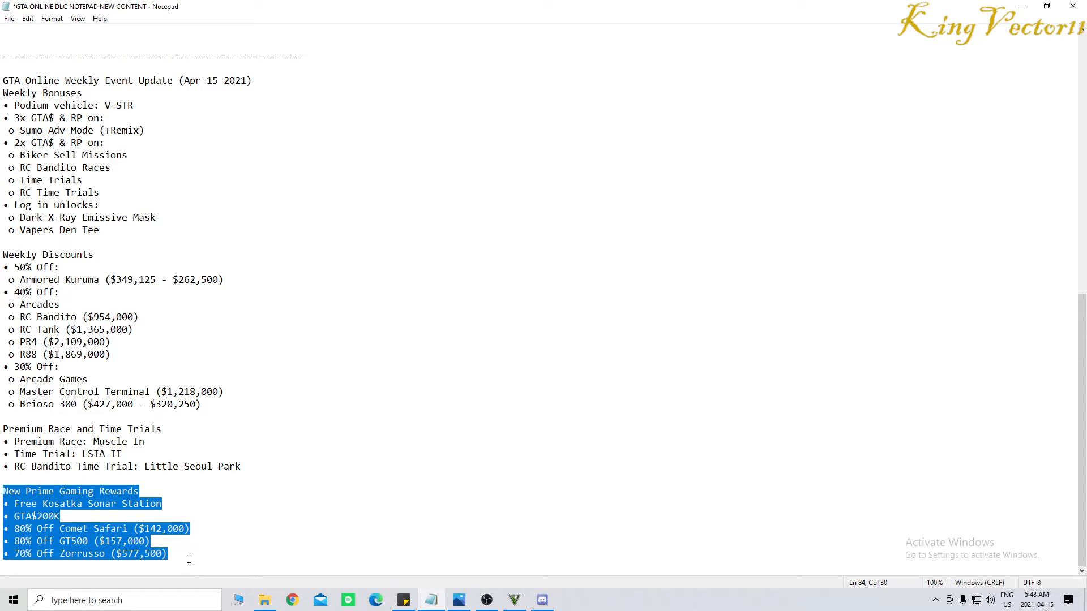
{"action": "left_click", "coordinate": [188, 554]}
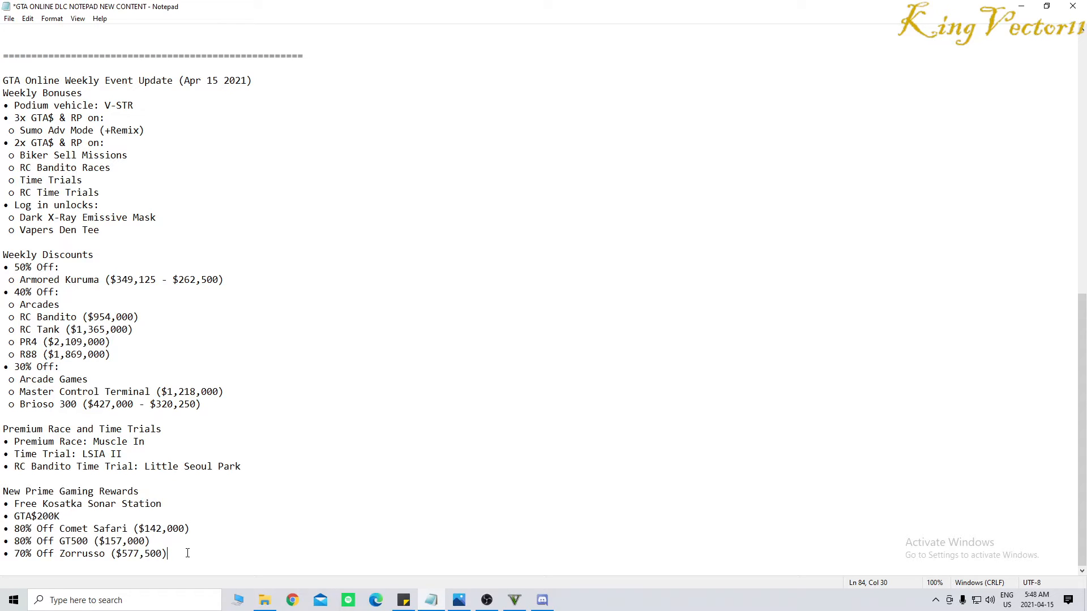
{"action": "mouse_move", "coordinate": [448, 496]}
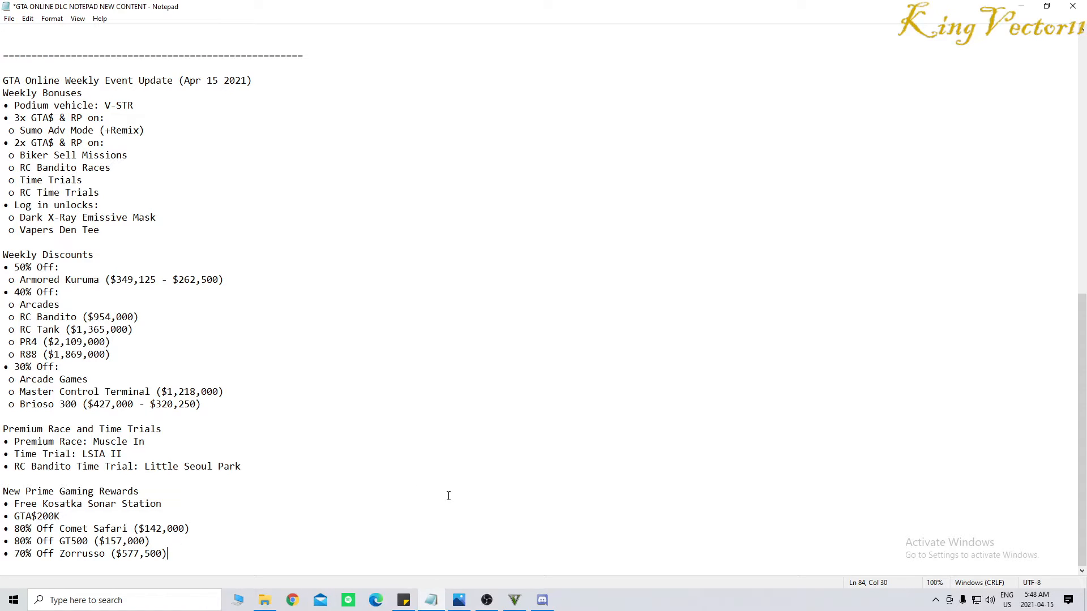
{"action": "left_click", "coordinate": [458, 600]}
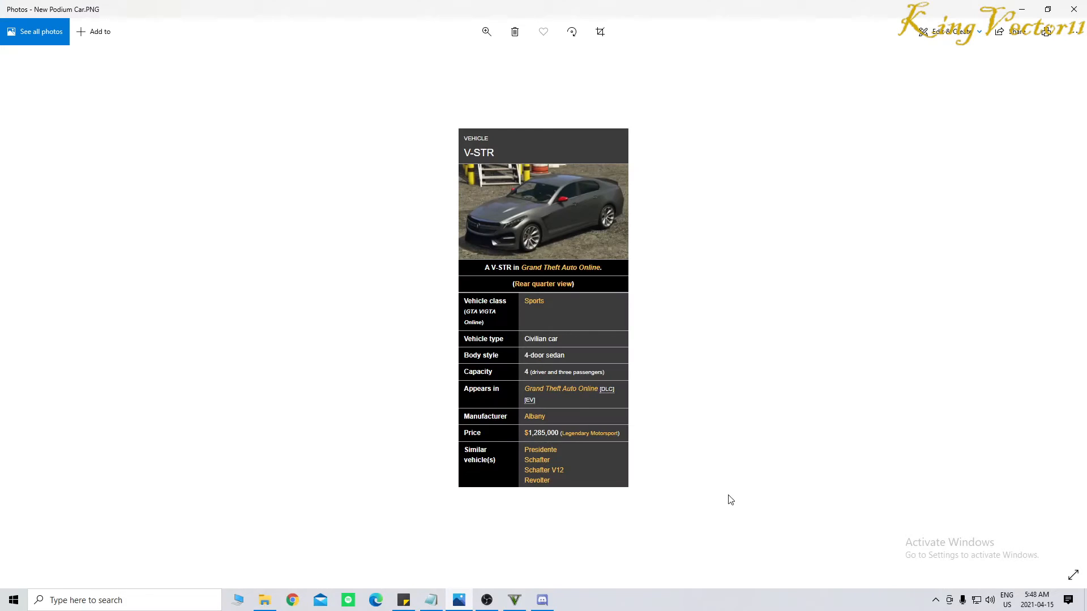